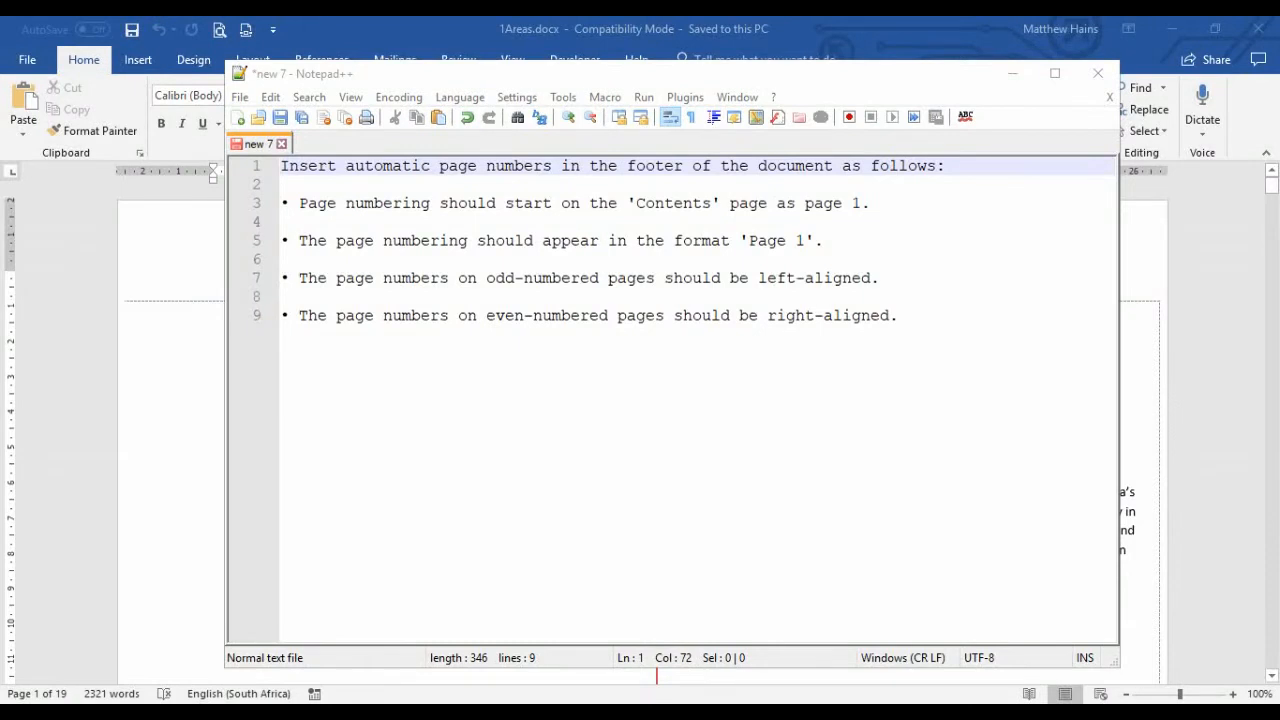
{"action": "mouse_move", "coordinate": [630, 84]}
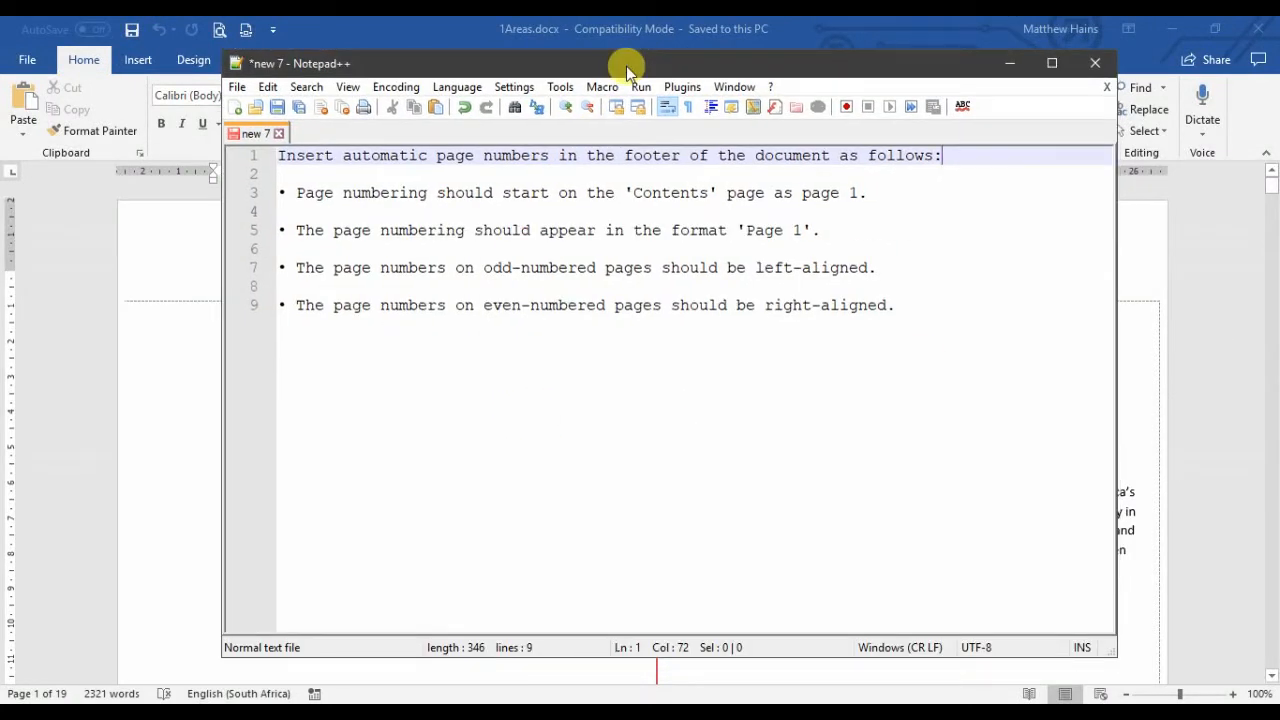
{"action": "mouse_move", "coordinate": [600, 336]}
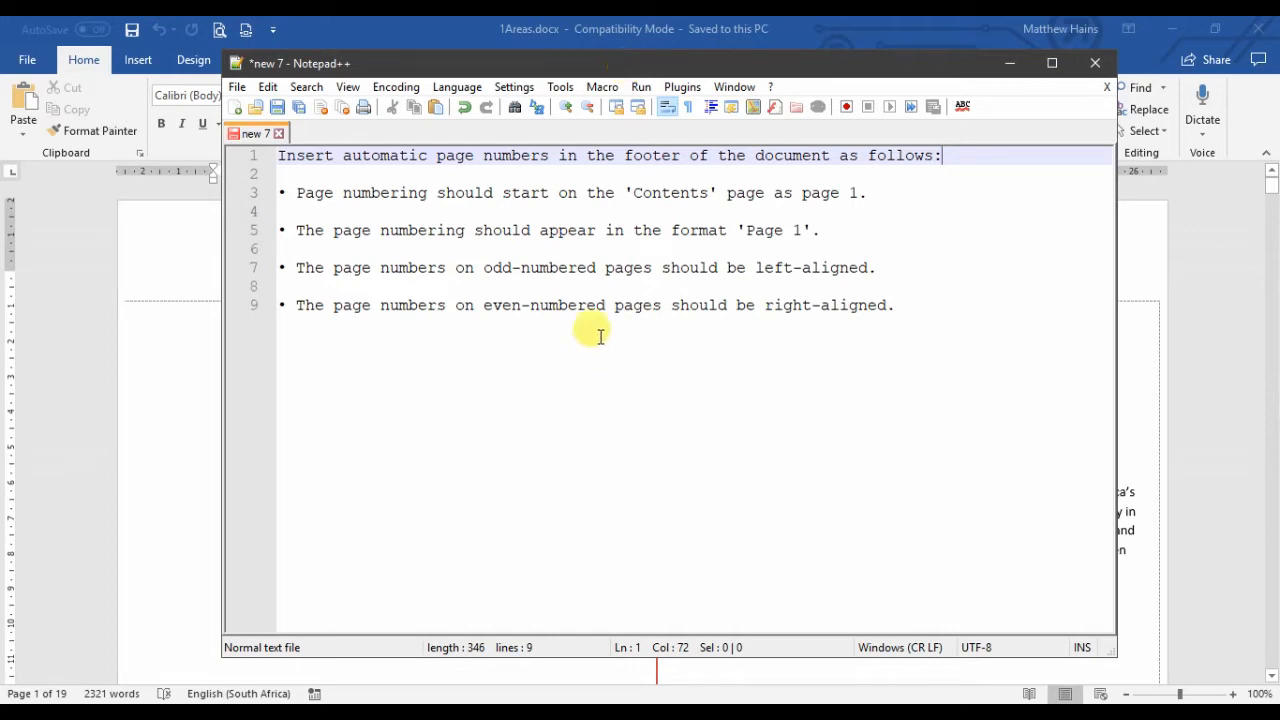
{"action": "mouse_move", "coordinate": [630, 190]}
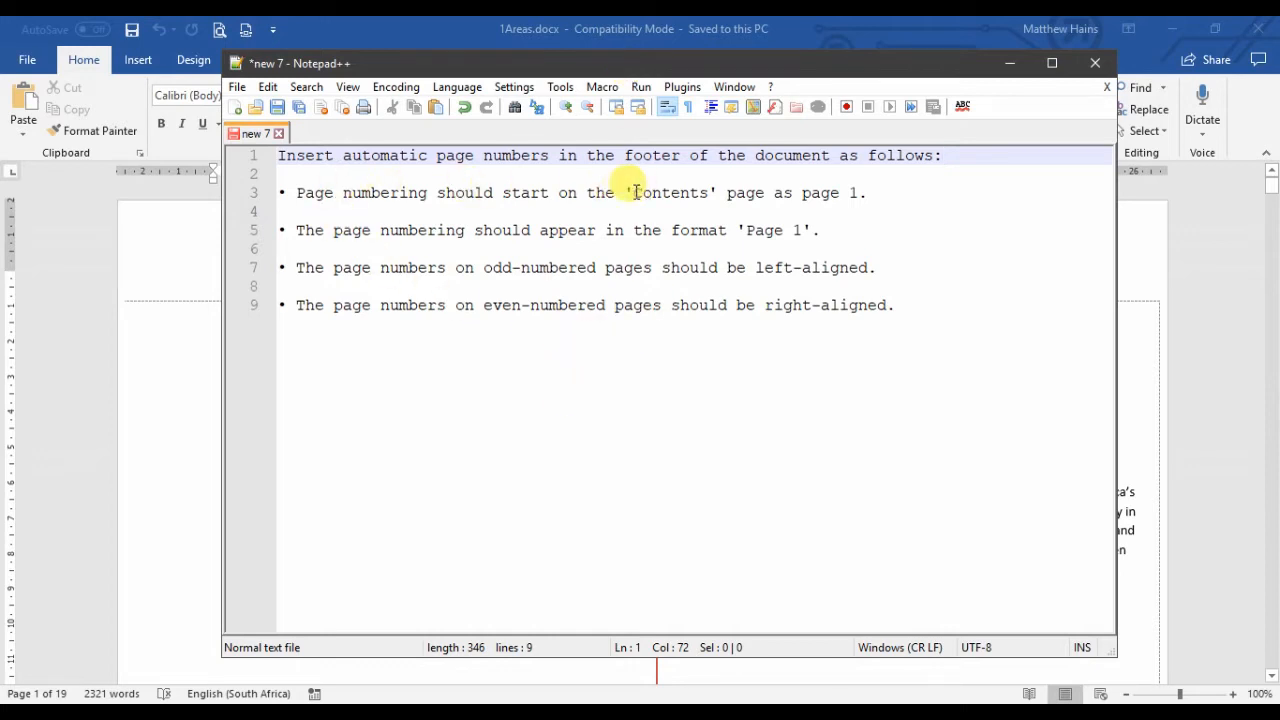
Reveal hidden formatting marks via Show/Hide ¶ and review the document down to the Contents page.
{"action": "double_click", "coordinate": [670, 192]}
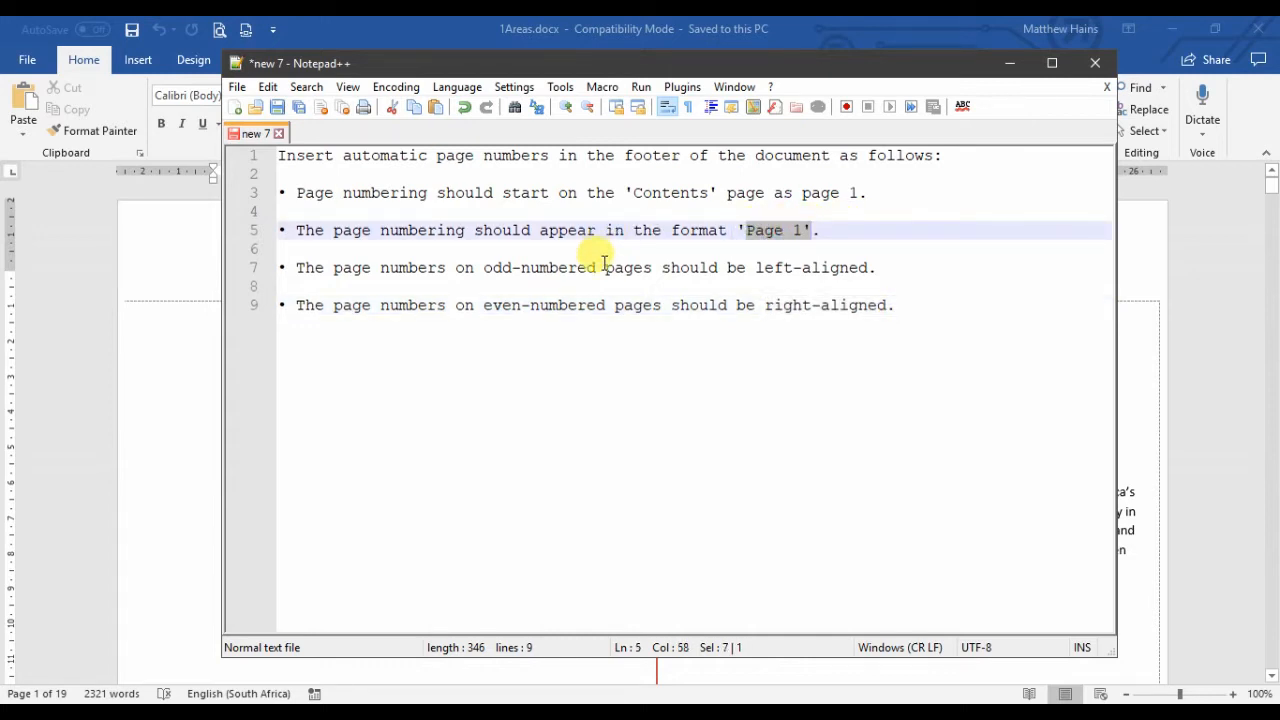
{"action": "mouse_move", "coordinate": [424, 348]}
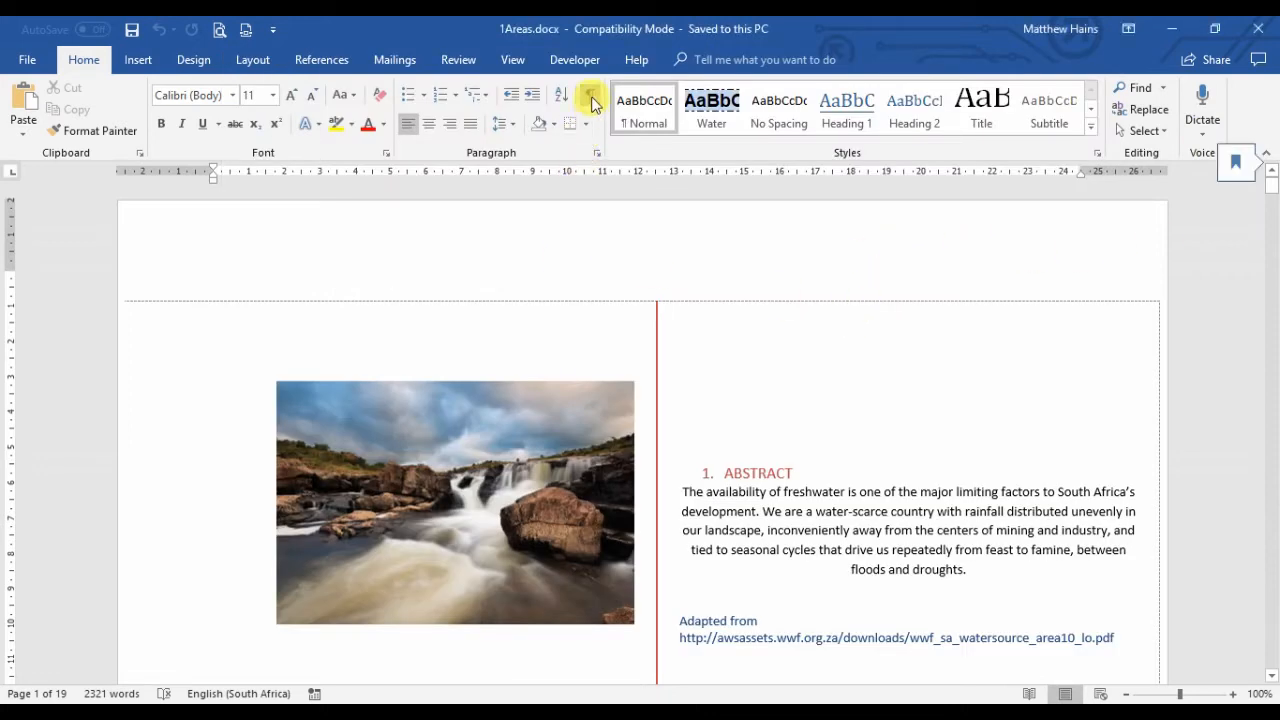
{"action": "left_click", "coordinate": [590, 100]}
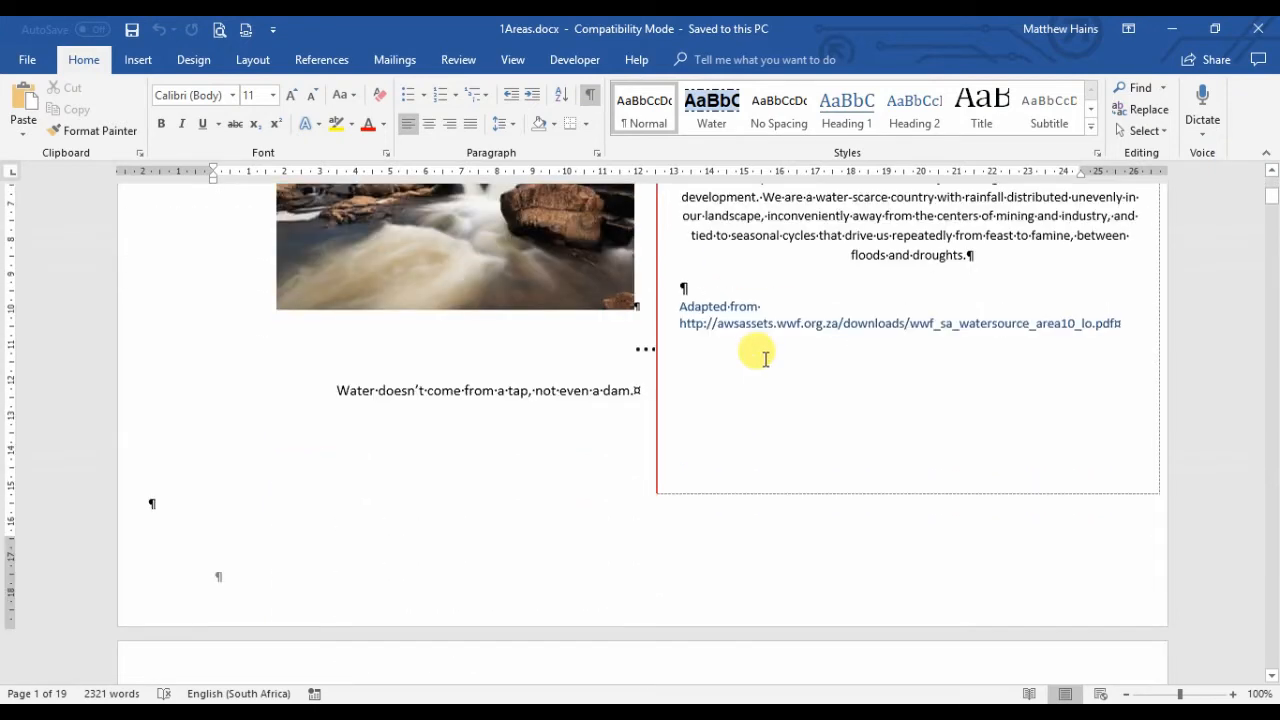
{"action": "scroll", "scroll_direction": "down", "scroll_amount": 3}
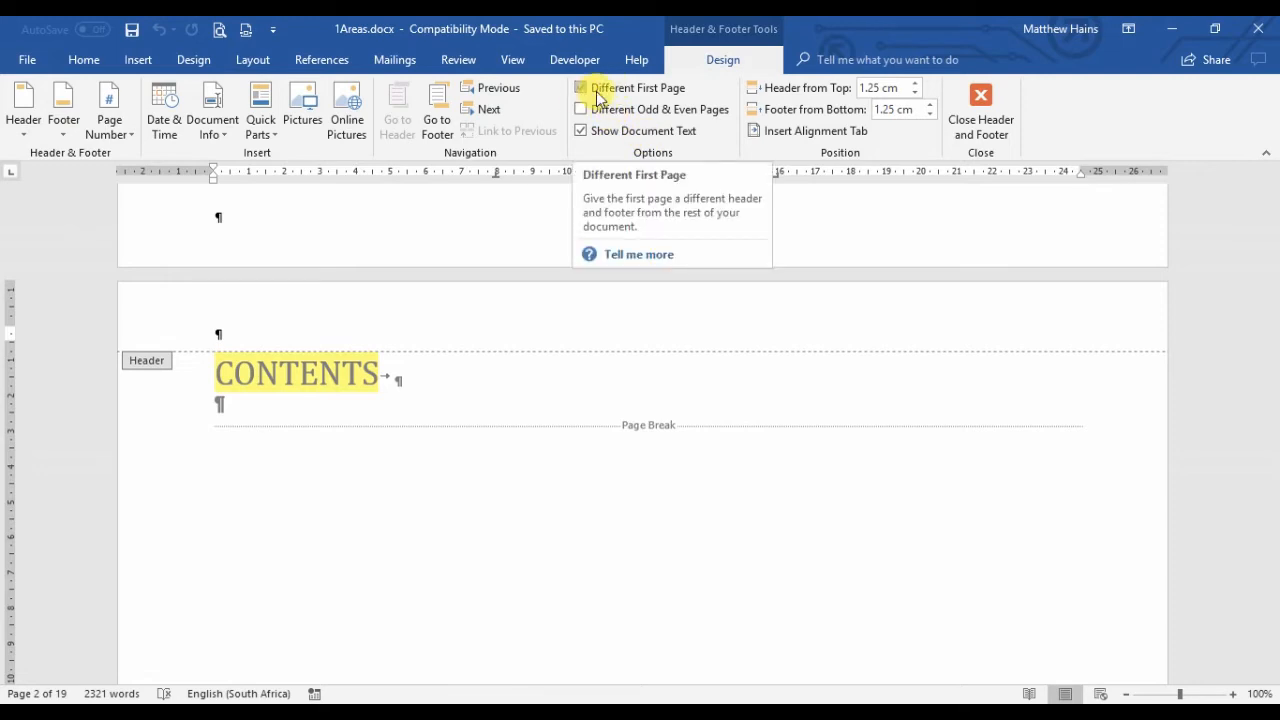
Enable Different Odd & Even Pages for the Contents page section's headers and footers.
{"action": "left_click", "coordinate": [580, 88]}
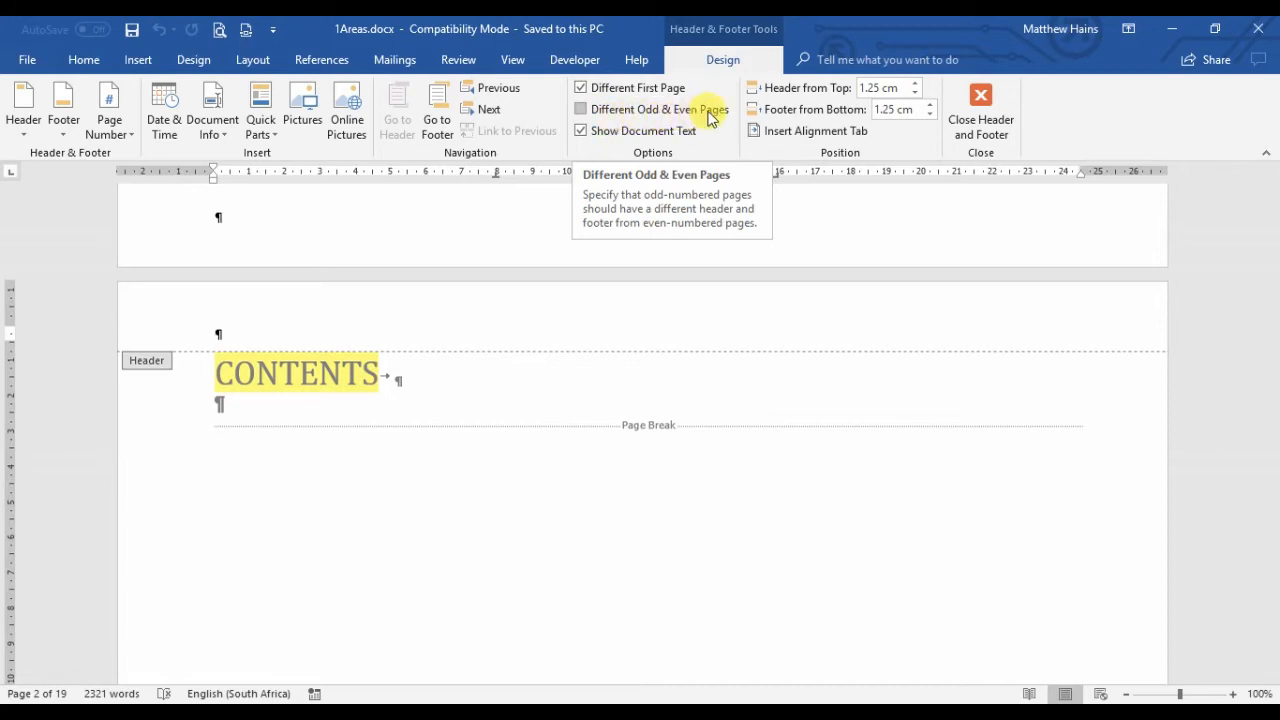
{"action": "mouse_move", "coordinate": [650, 114]}
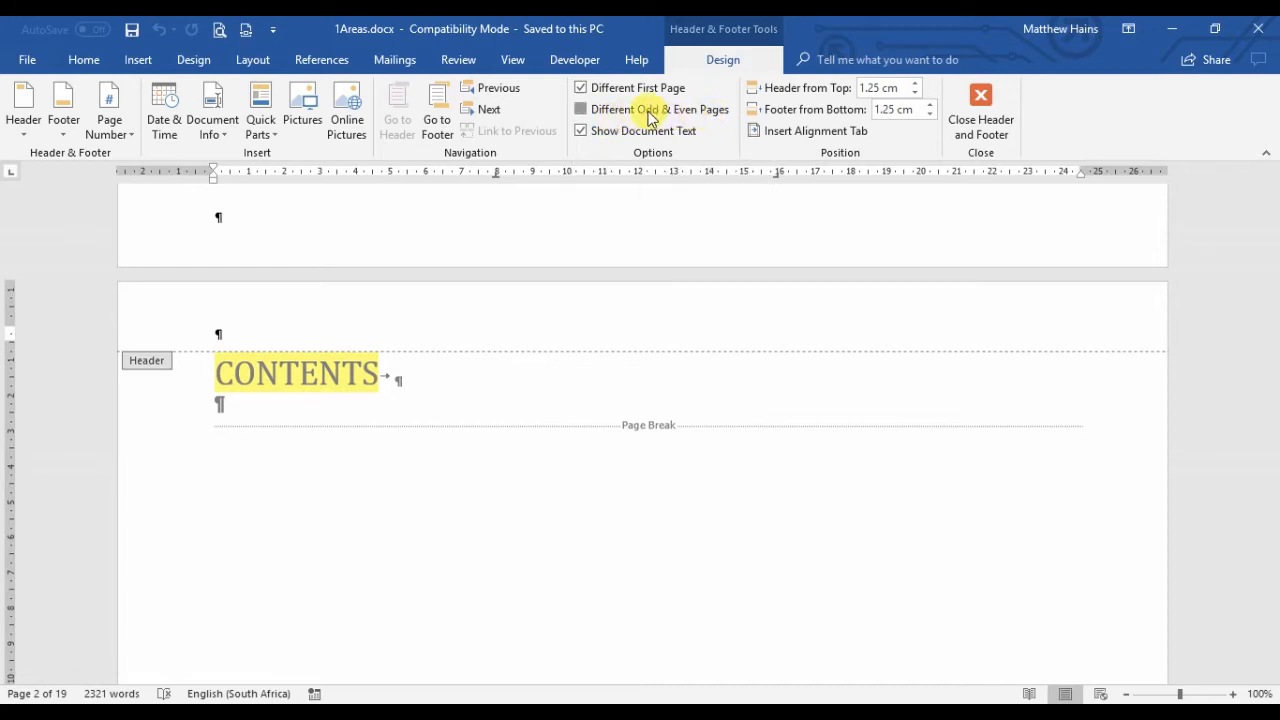
{"action": "left_click", "coordinate": [580, 108]}
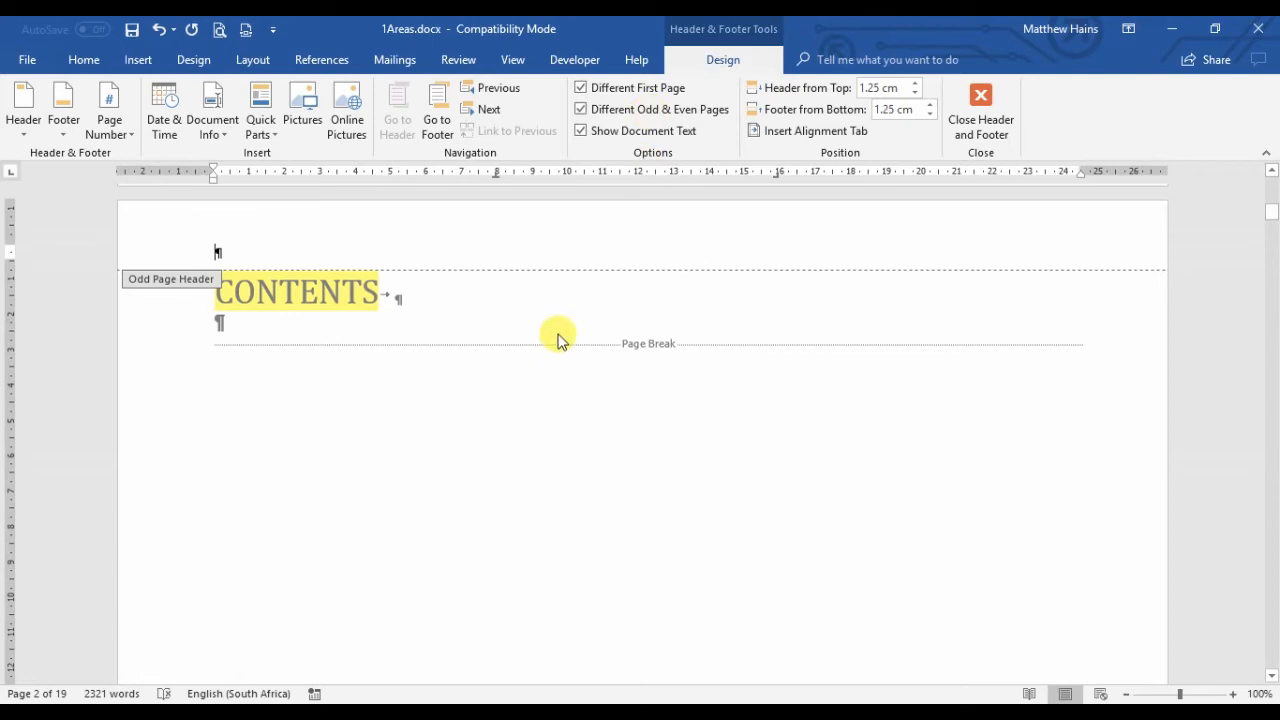
{"action": "mouse_move", "coordinate": [278, 338]}
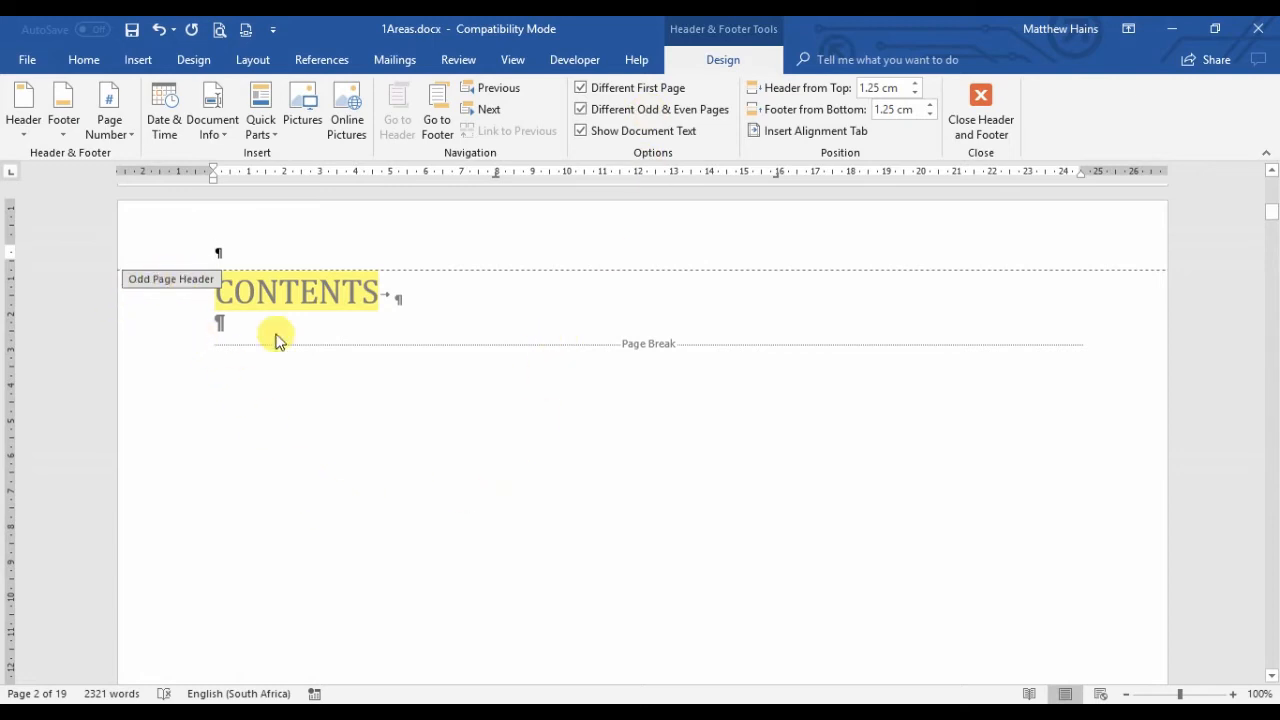
{"action": "scroll", "scroll_direction": "down", "scroll_amount": 3}
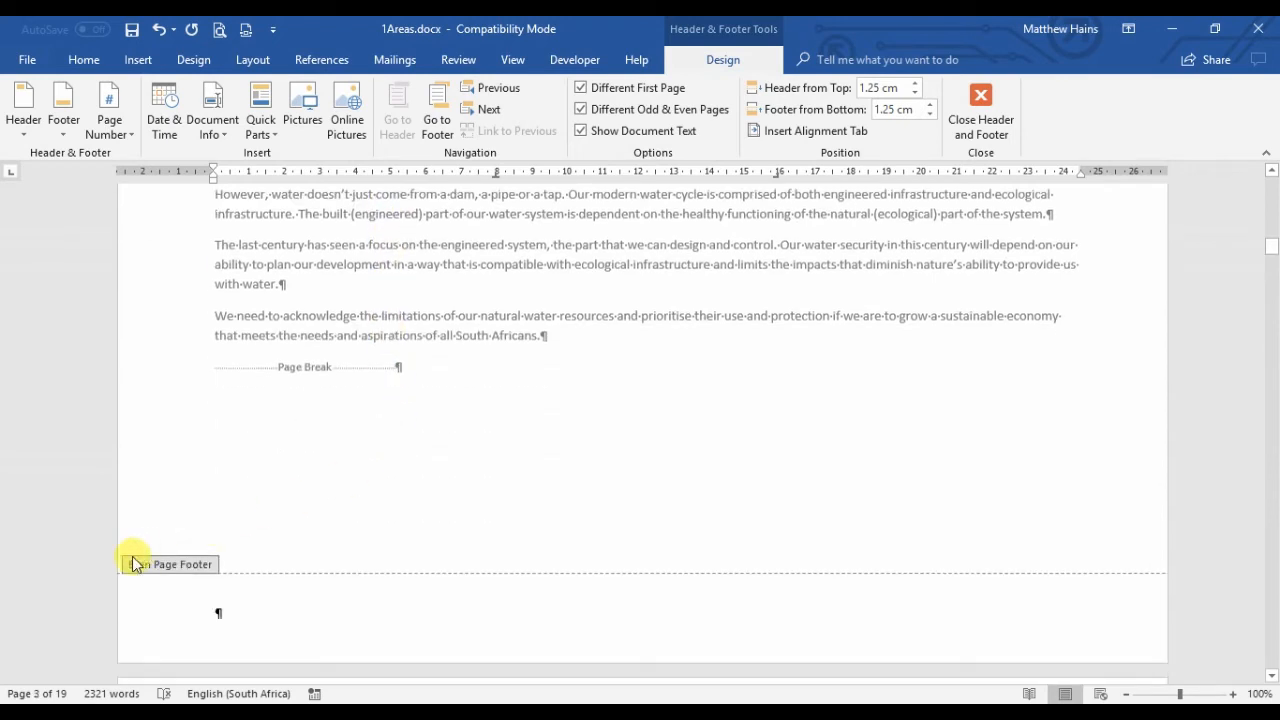
Insert a Plain Number 1 left-aligned page number in the Odd Page Footer, reading 'Page 1'.
{"action": "scroll", "scroll_direction": "down", "scroll_amount": 3}
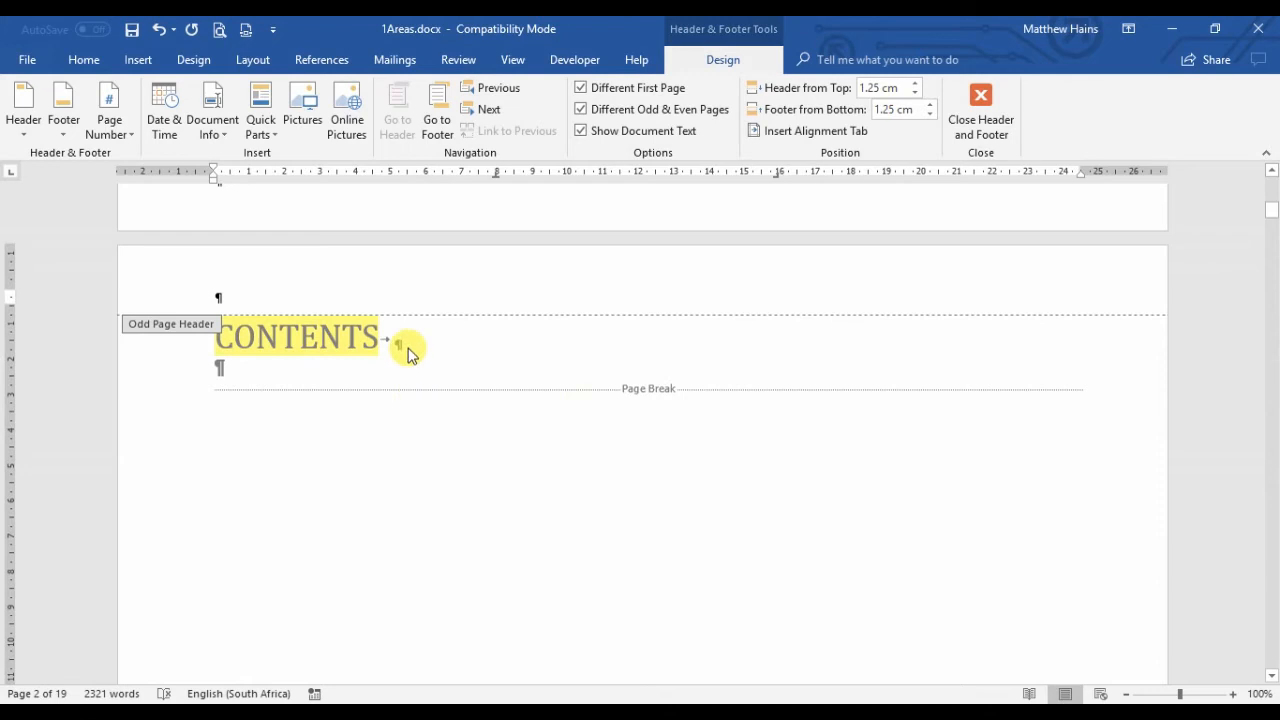
{"action": "scroll", "scroll_direction": "down", "scroll_amount": 3}
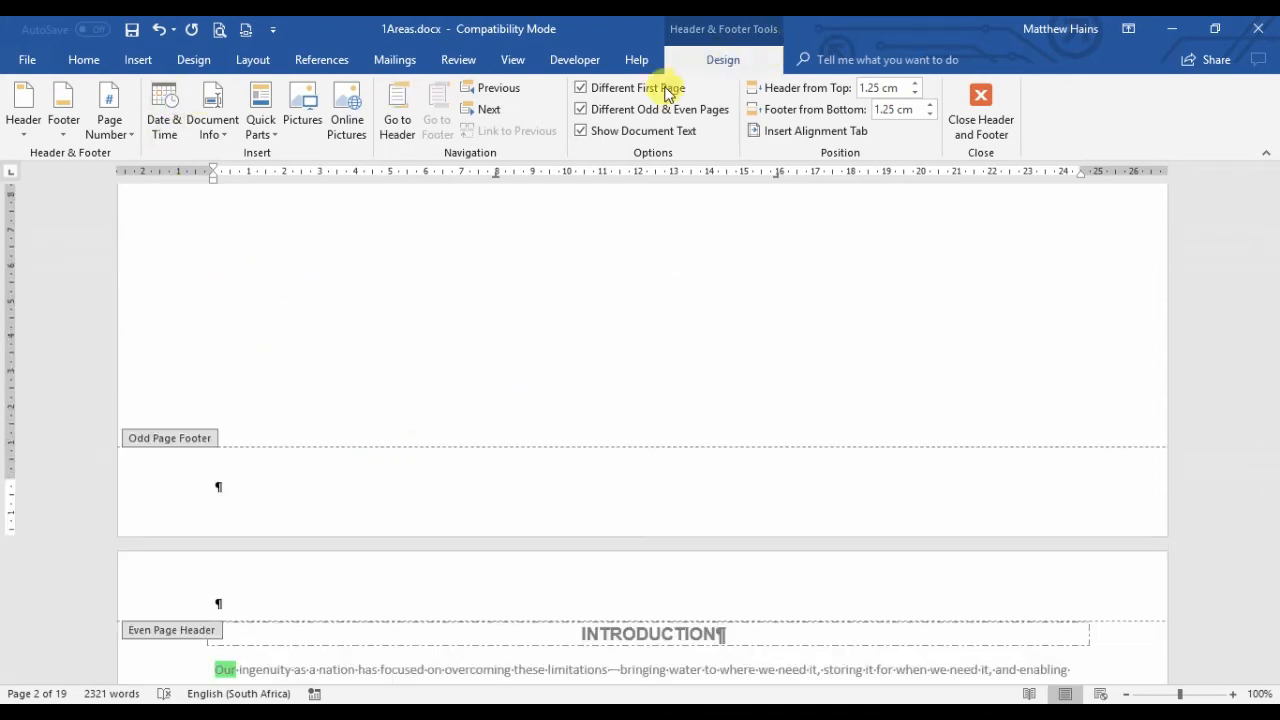
{"action": "left_click", "coordinate": [108, 110]}
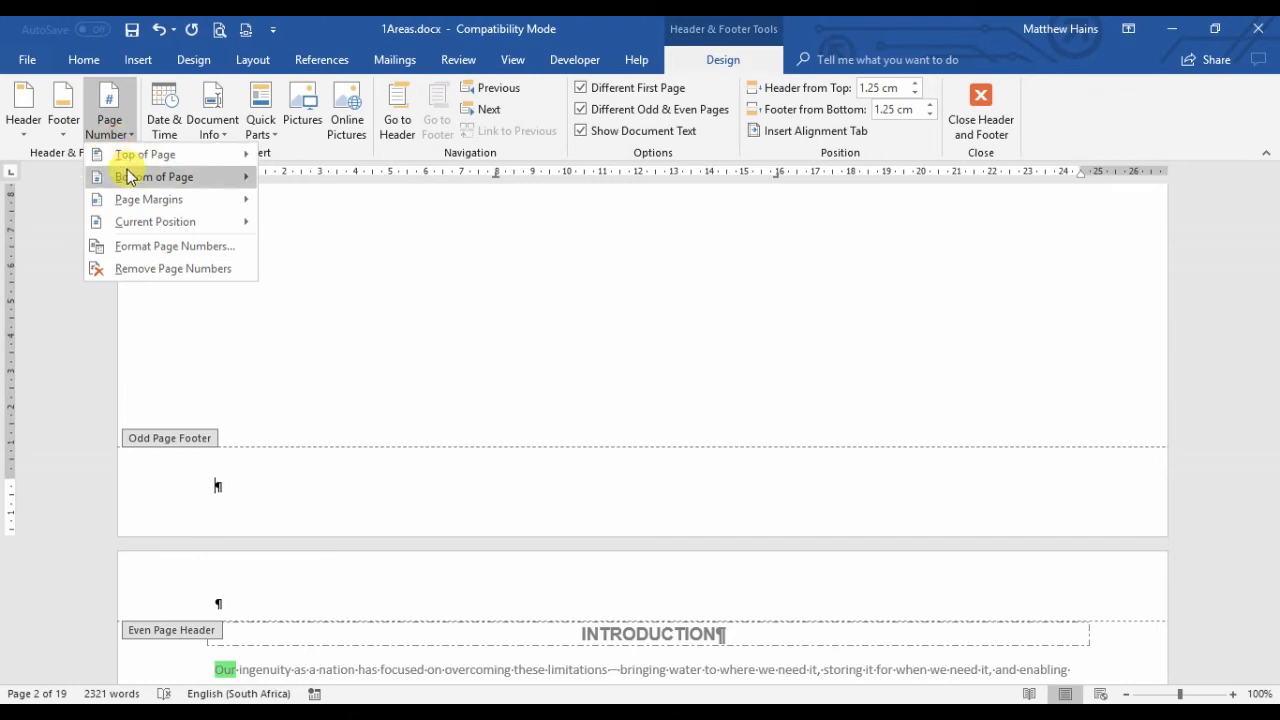
{"action": "left_click", "coordinate": [154, 176]}
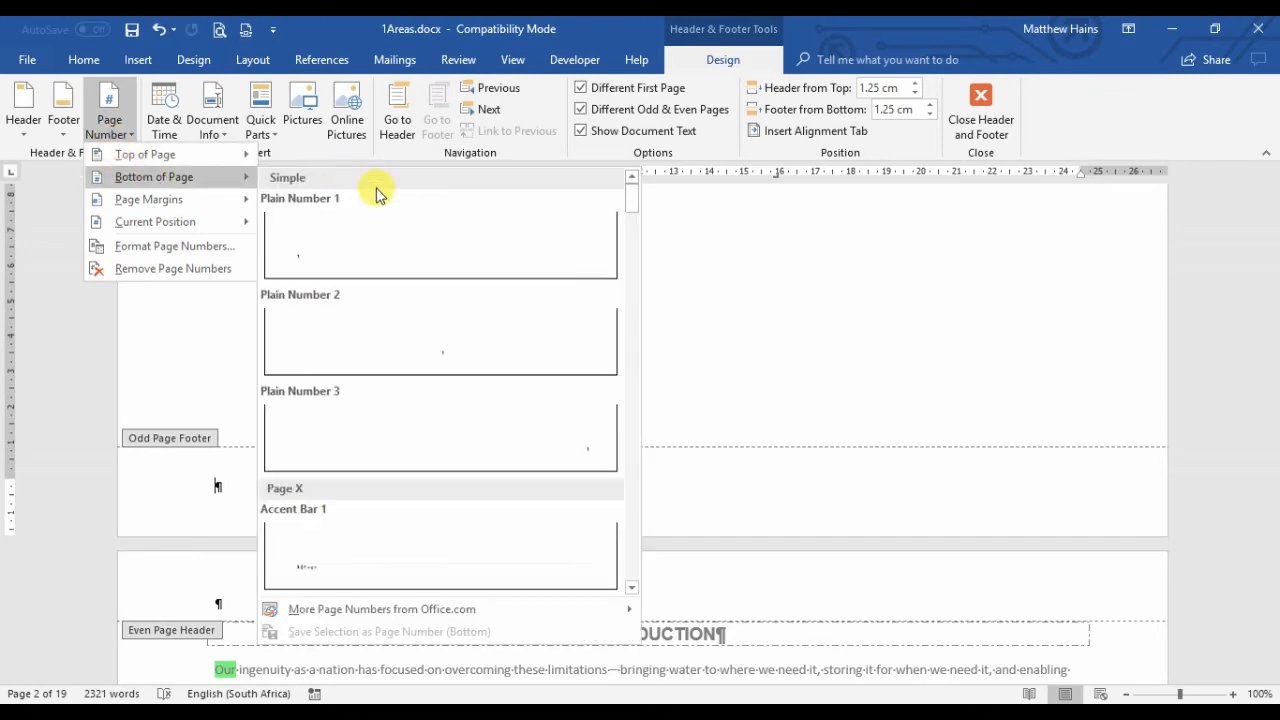
{"action": "left_click", "coordinate": [440, 240]}
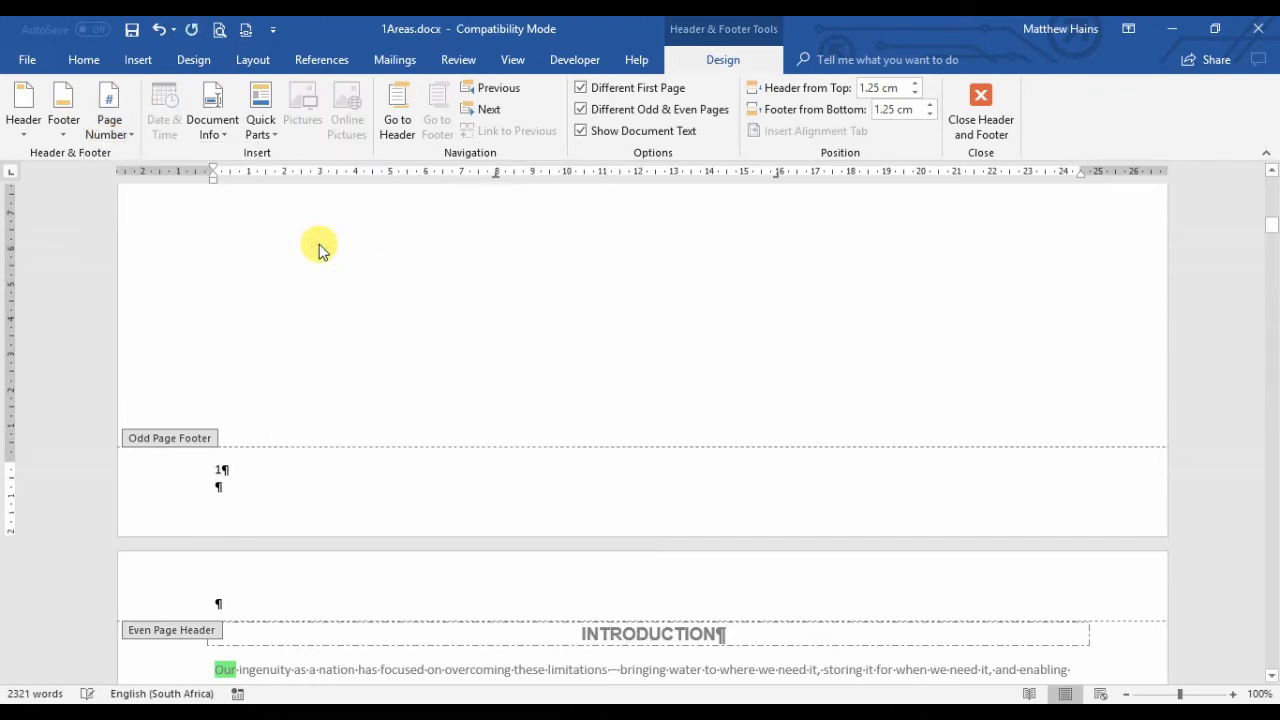
{"action": "left_click", "coordinate": [216, 470]}
{"action": "type", "text": "Page "}
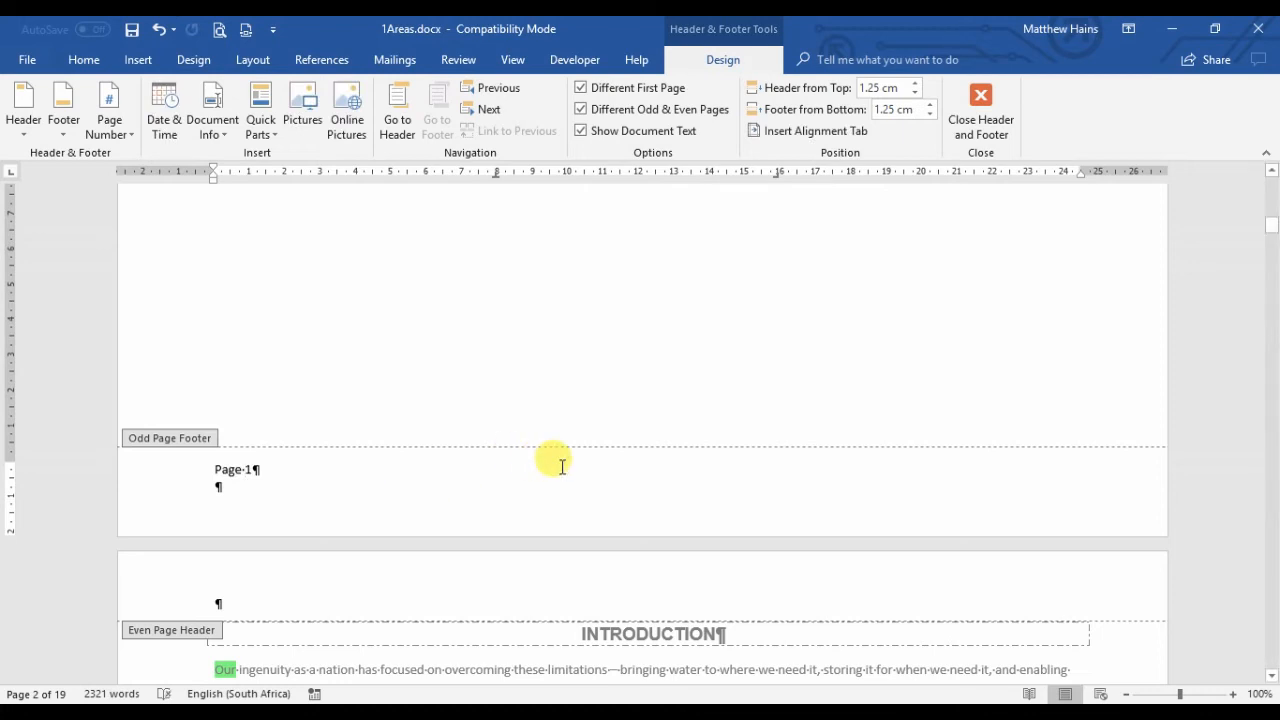
Add a right-aligned 'Page 2' to the Even Page Footer and close Header and Footer editing.
{"action": "scroll", "scroll_direction": "down", "scroll_amount": 3}
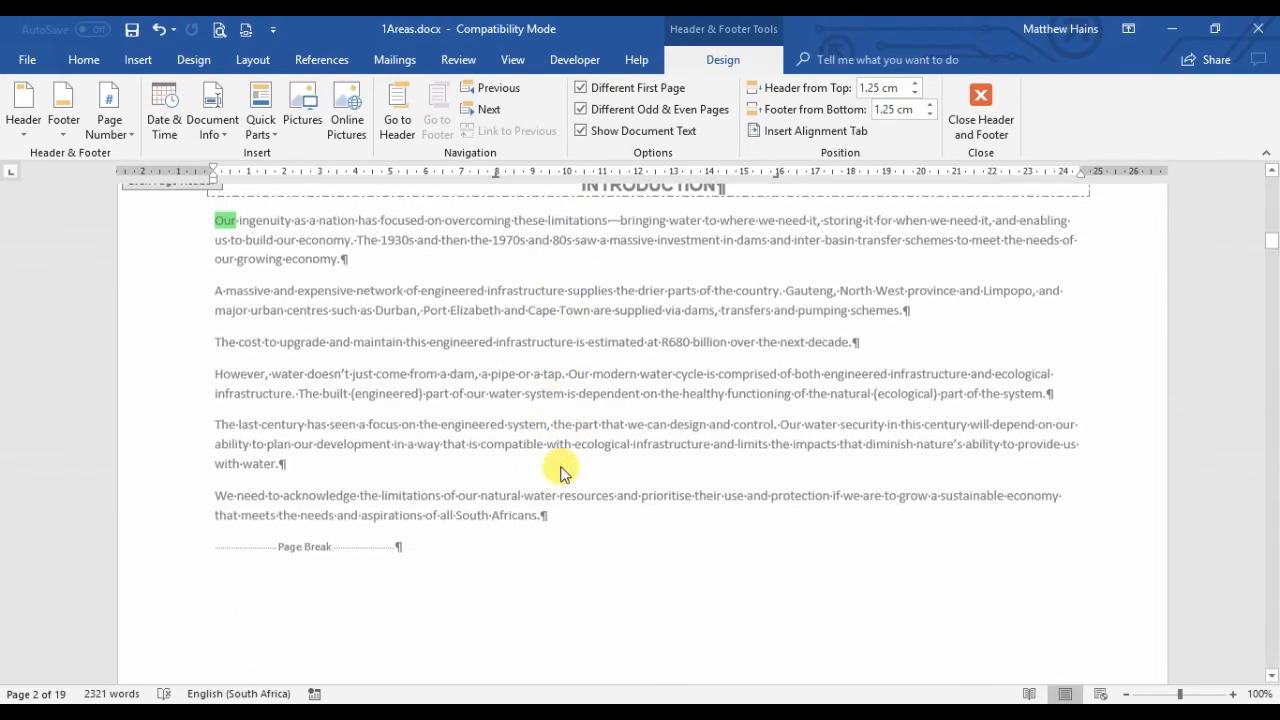
{"action": "scroll", "scroll_direction": "down", "scroll_amount": 3}
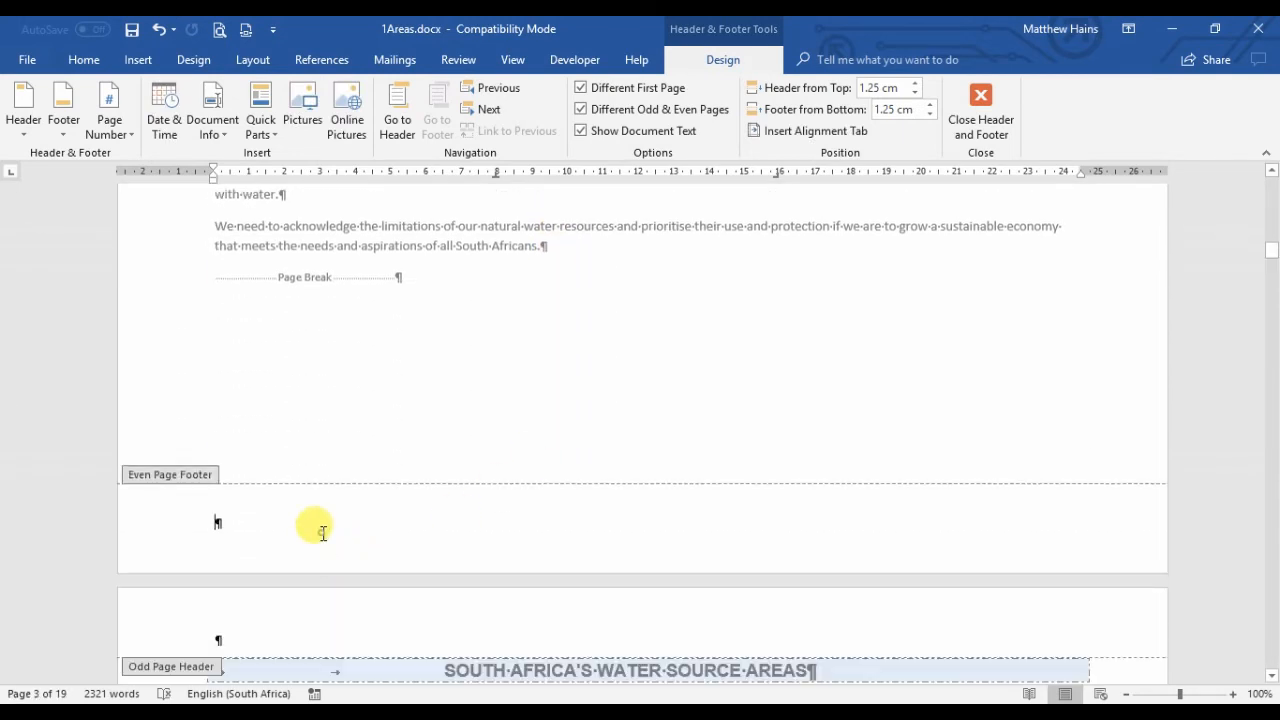
{"action": "left_click", "coordinate": [108, 110]}
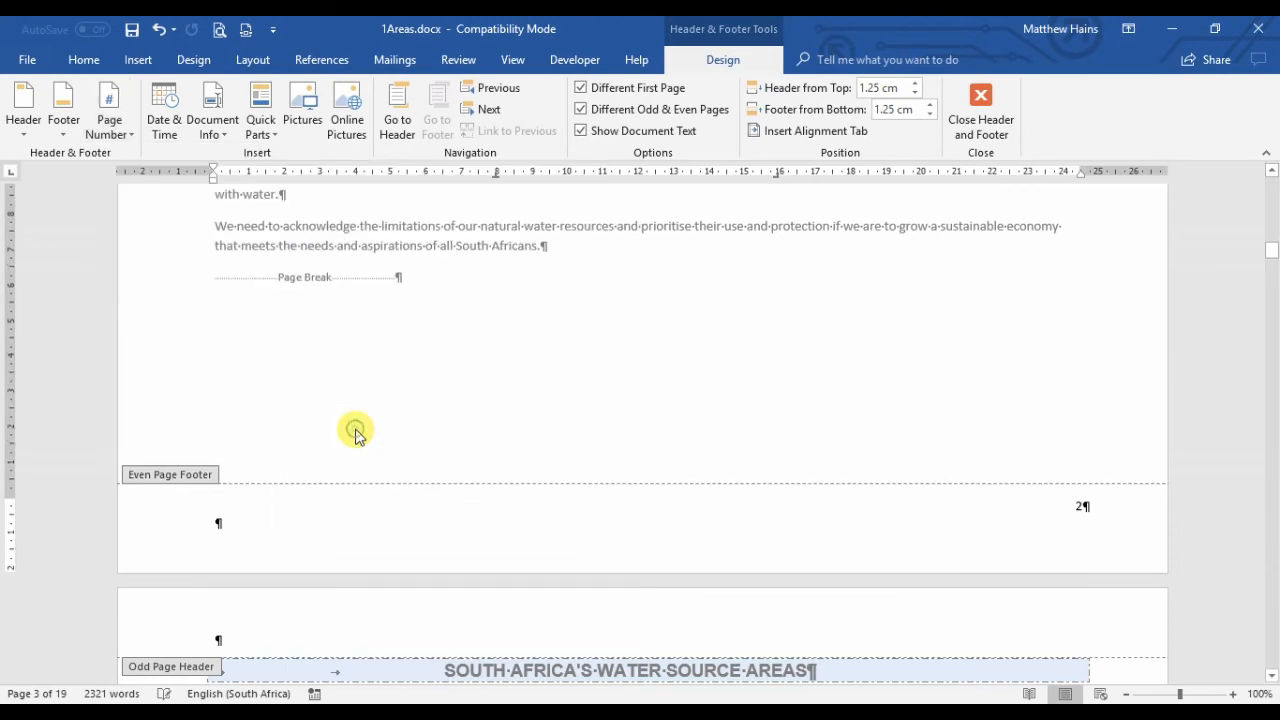
{"action": "mouse_move", "coordinate": [1076, 458]}
{"action": "type", "text": "Page "}
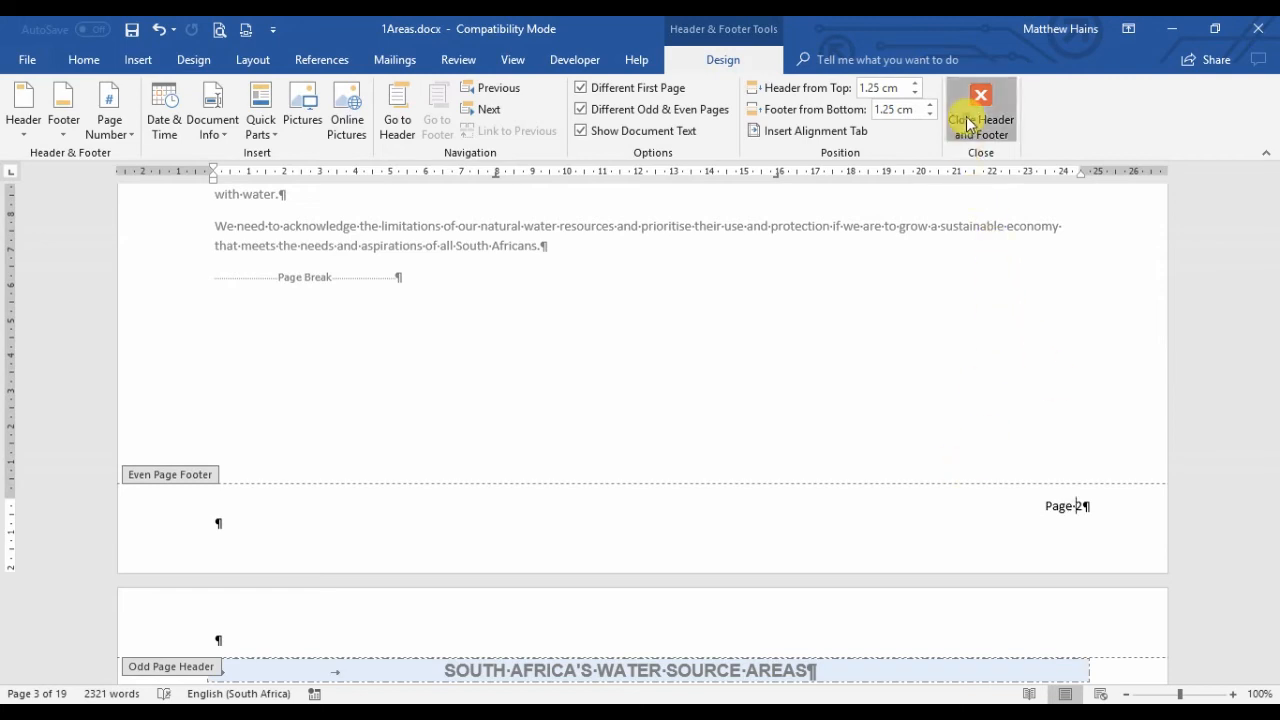
{"action": "left_click", "coordinate": [980, 108]}
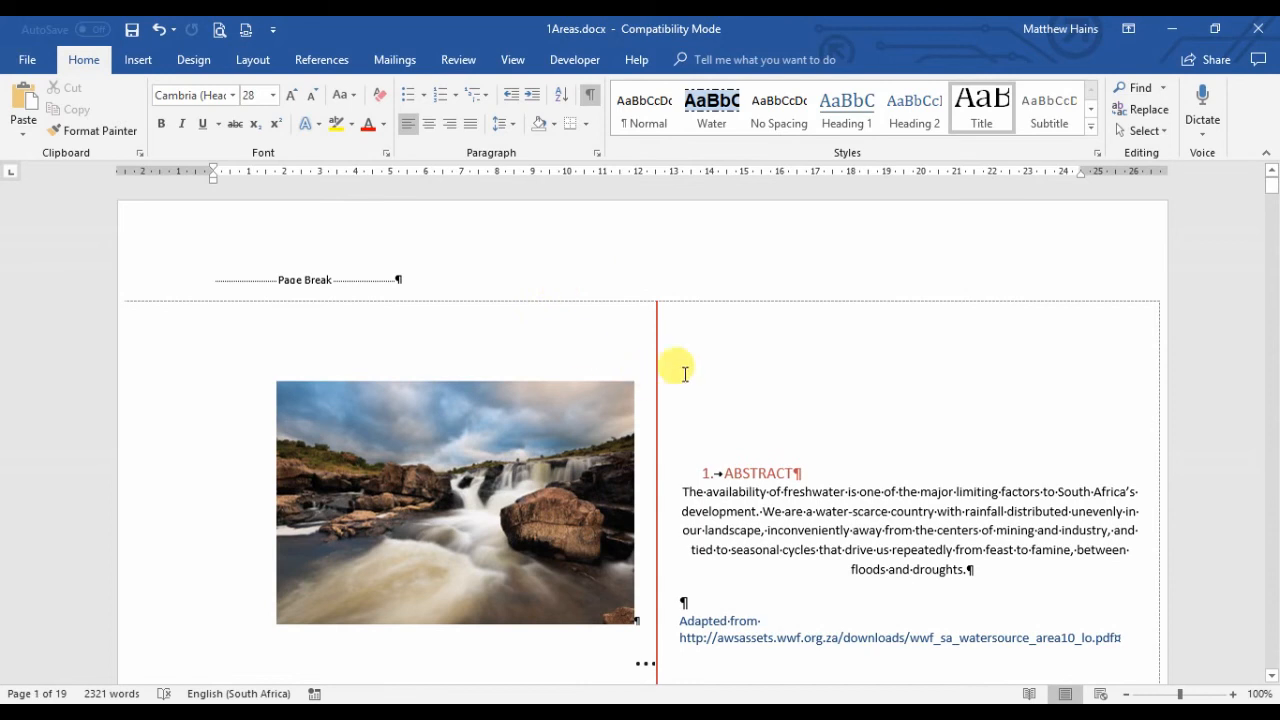
{"action": "scroll", "scroll_direction": "down", "scroll_amount": 3}
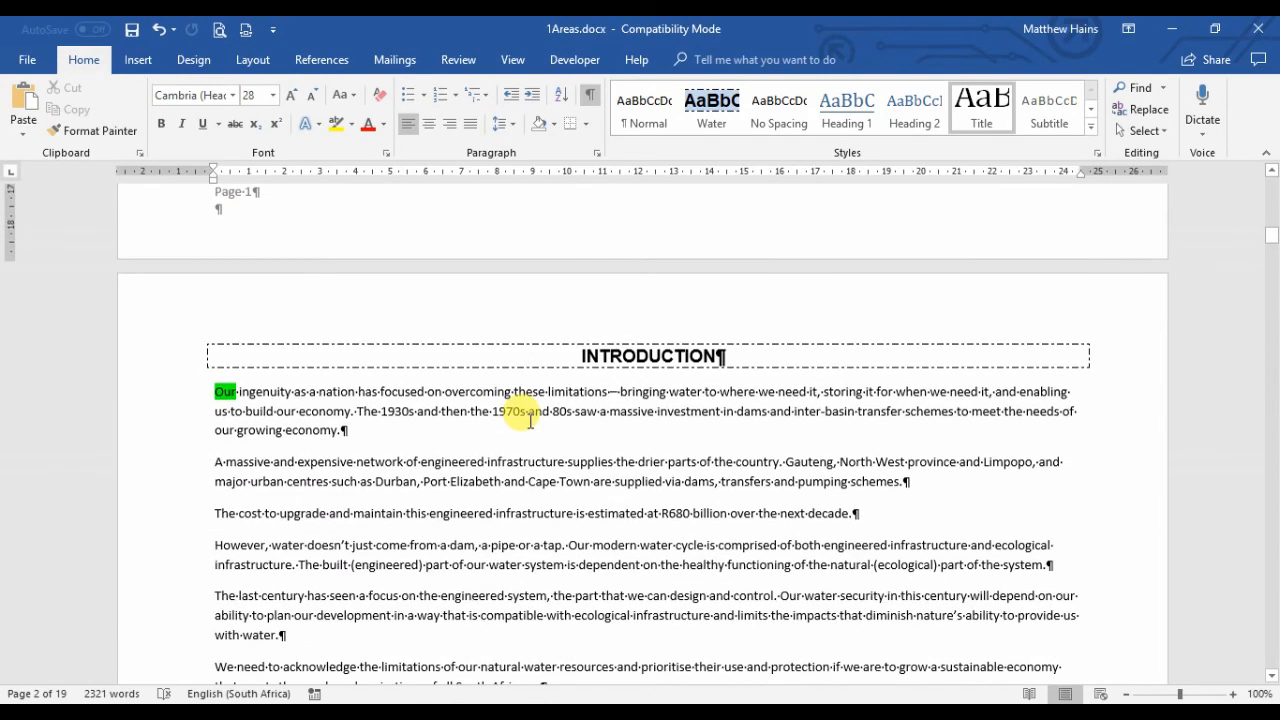
{"action": "scroll", "scroll_direction": "down", "scroll_amount": 3}
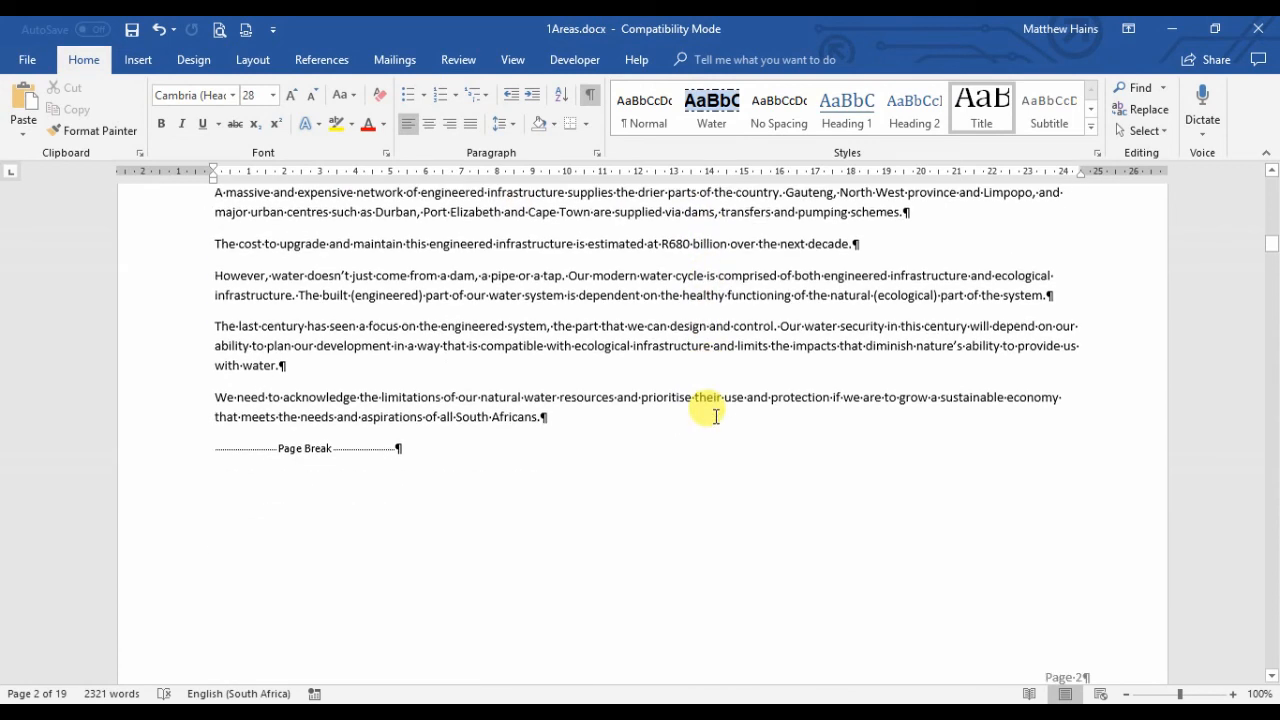
{"action": "scroll", "scroll_direction": "down", "scroll_amount": 3}
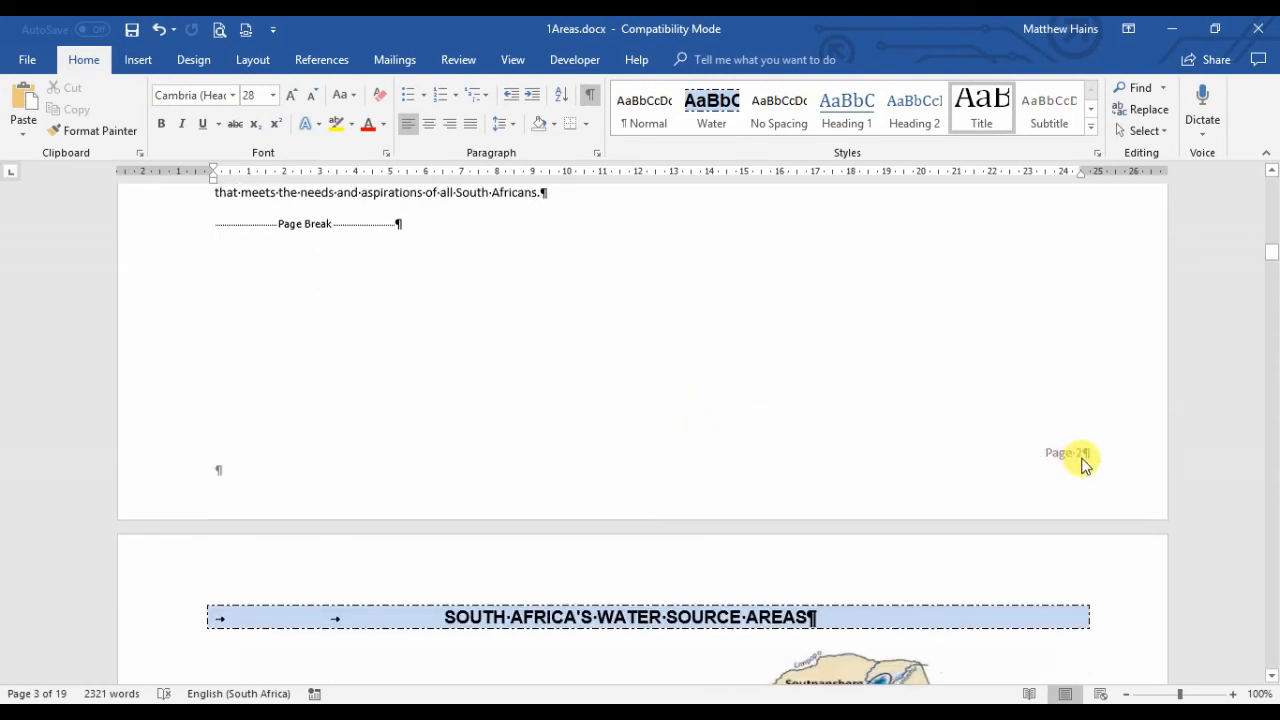
{"action": "scroll", "scroll_direction": "down", "scroll_amount": 3}
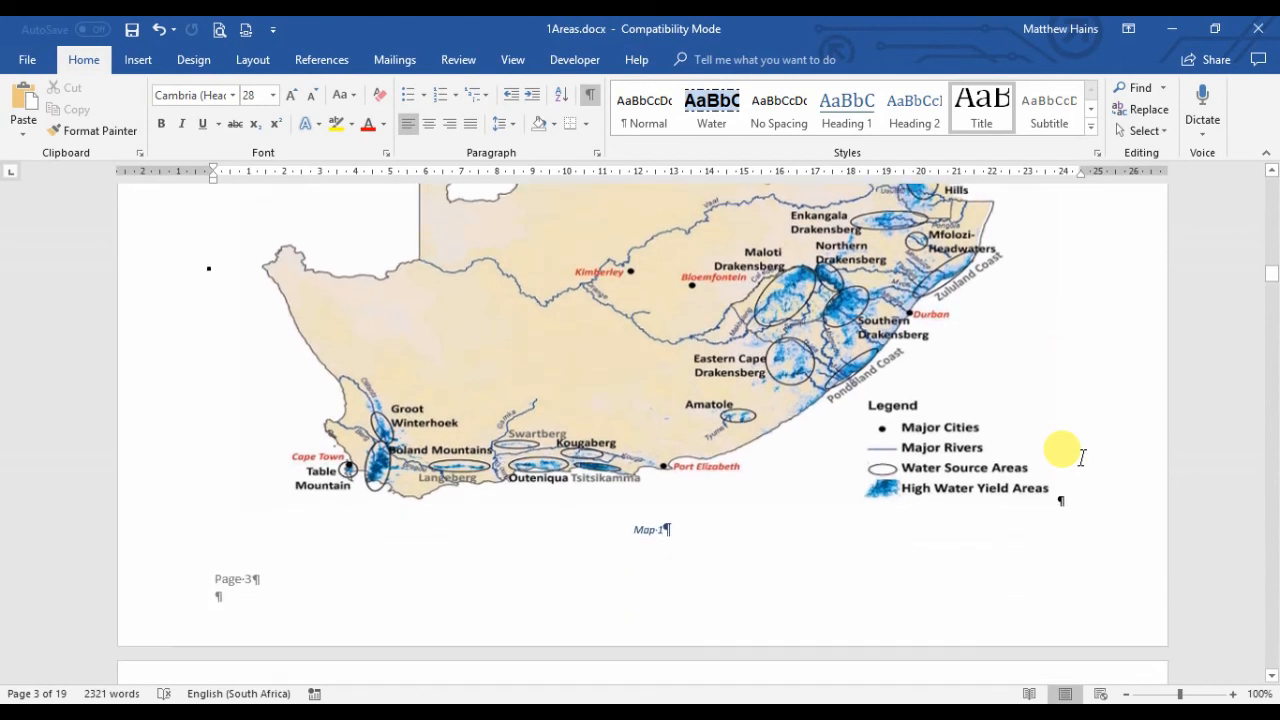
{"action": "scroll", "scroll_direction": "down", "scroll_amount": 3}
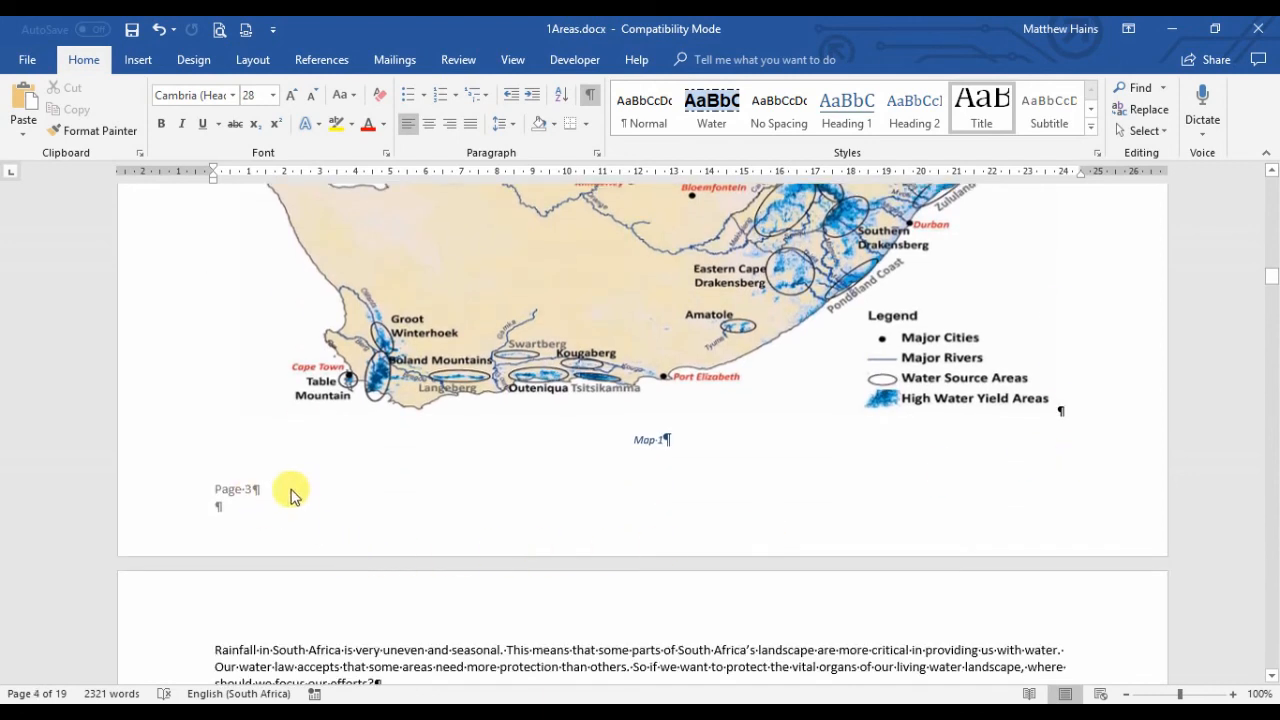